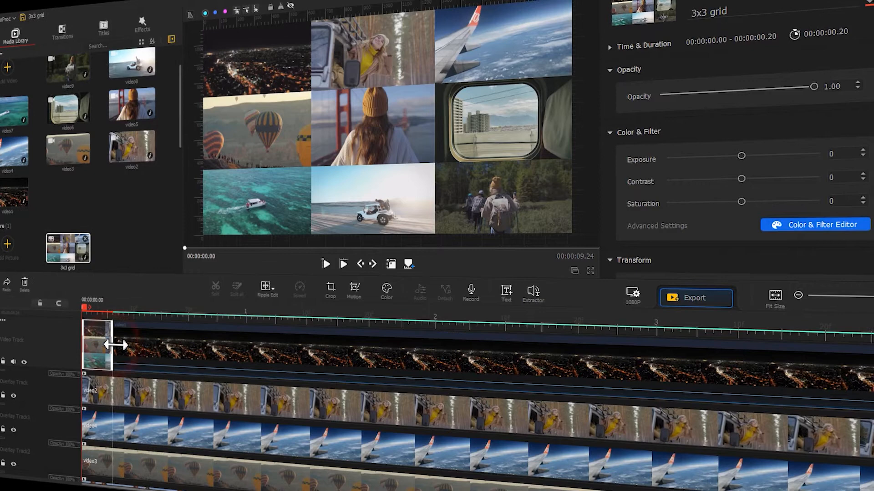
Lengthen the 3x3 grid snapshot clip at the start of the video track
left_click_drag(115, 346, 187, 351)
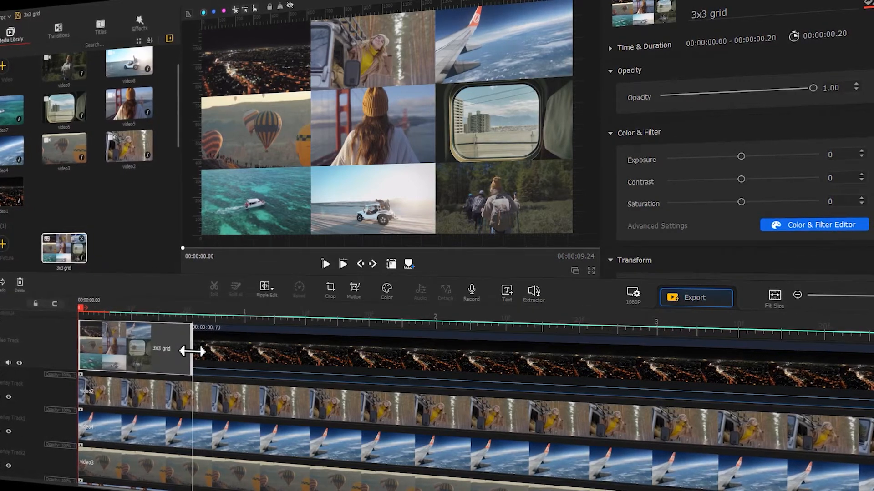
left_click(105, 396)
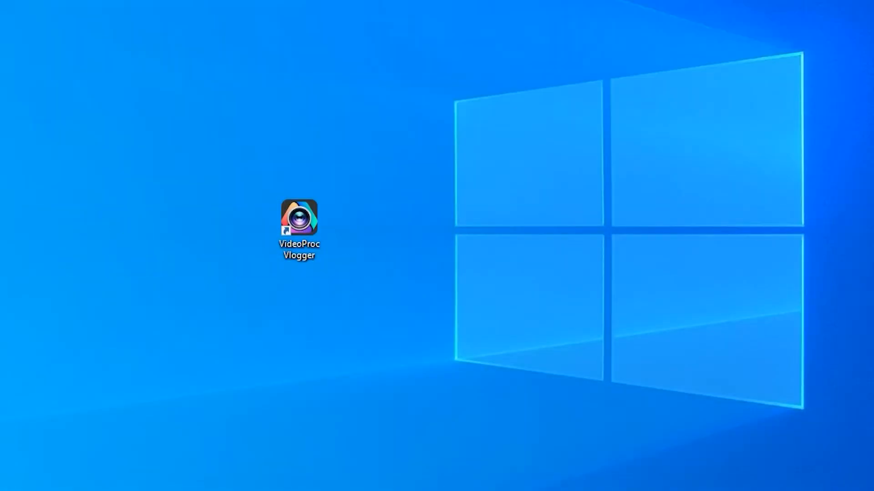
Launch the editor and create a new project named '3x3 grid'
left_click(300, 226)
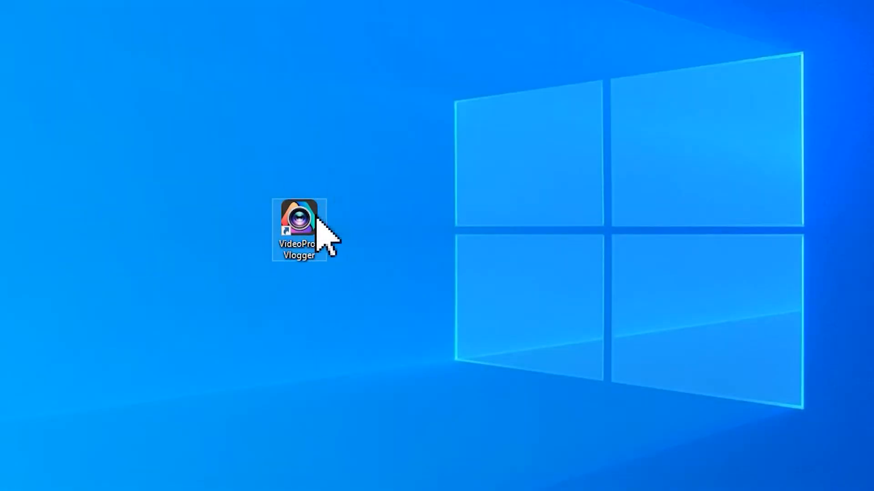
double_click(300, 219)
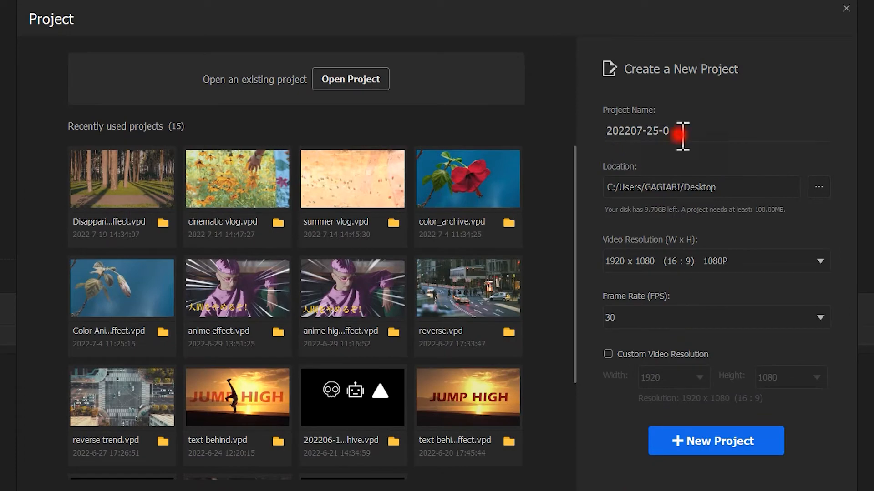
type("3x3 grid")
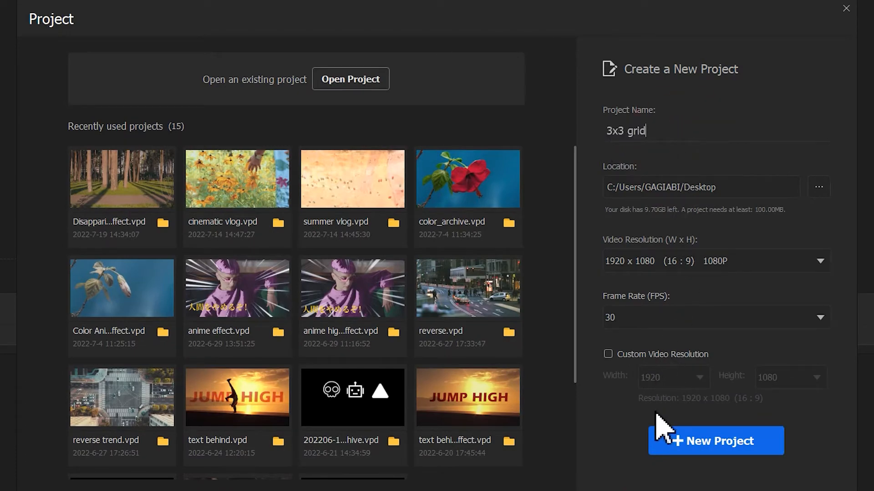
left_click(715, 441)
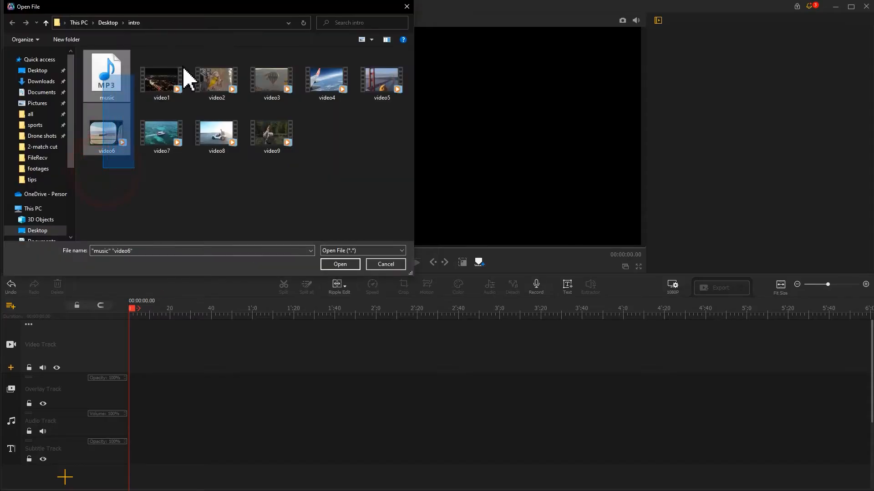
Import the music and all nine video files from the intro folder
left_click(340, 264)
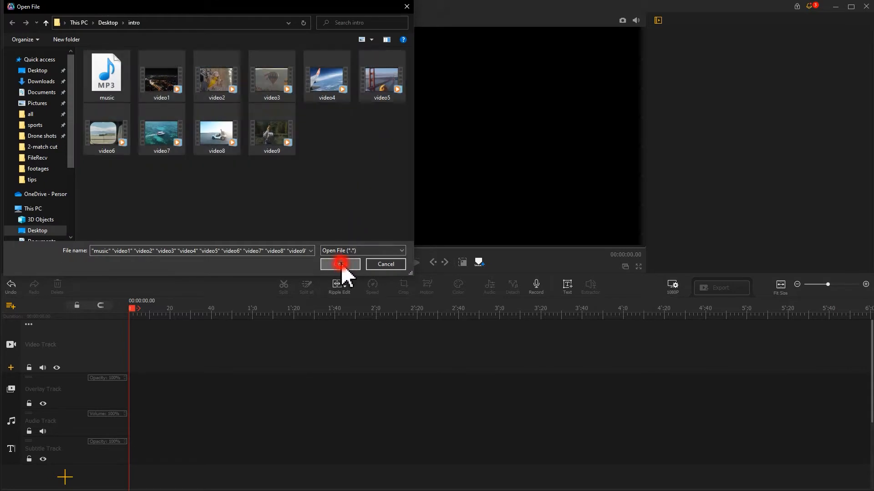
left_click(340, 264)
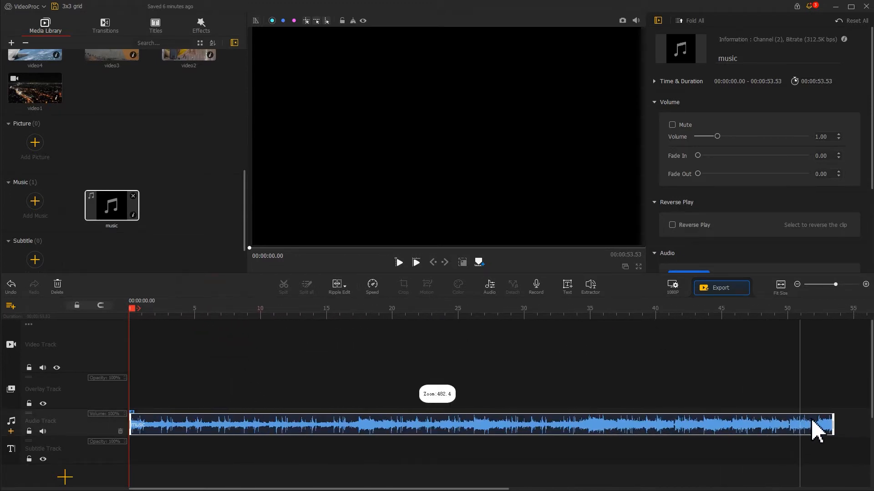
Trim the music to about 9.7 seconds and give it a 1.60-second fade-out
left_click_drag(819, 425, 258, 425)
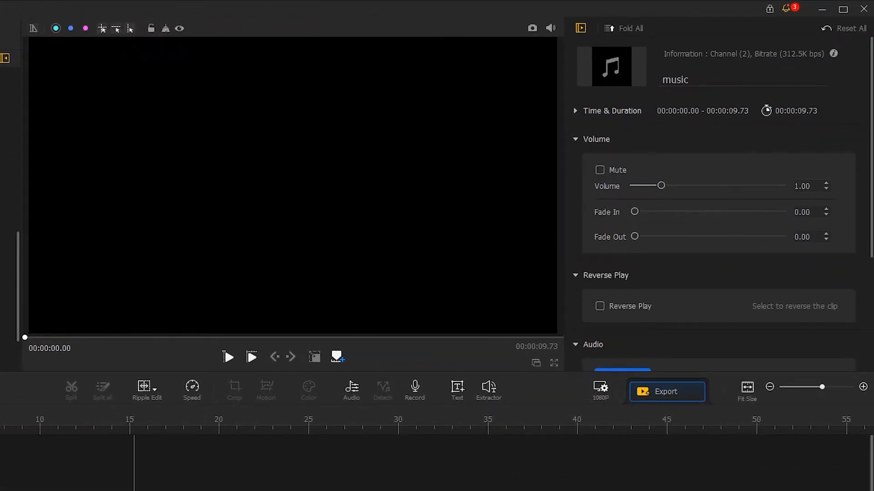
left_click_drag(634, 236, 669, 236)
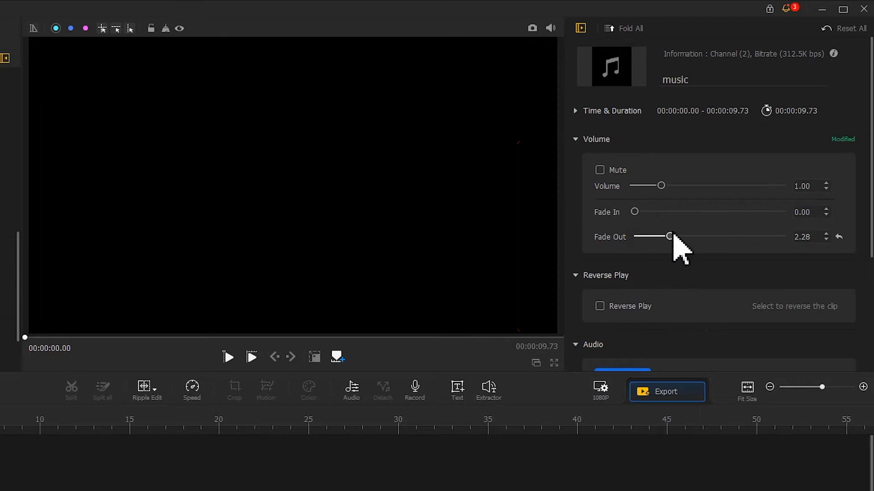
left_click_drag(669, 236, 659, 236)
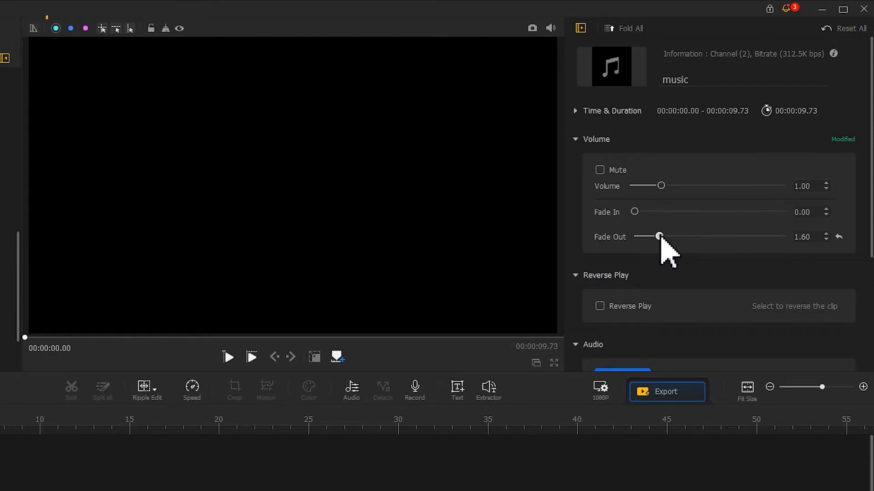
Enable rulers on the preview to start placing 3x3 guide lines
left_click(34, 28)
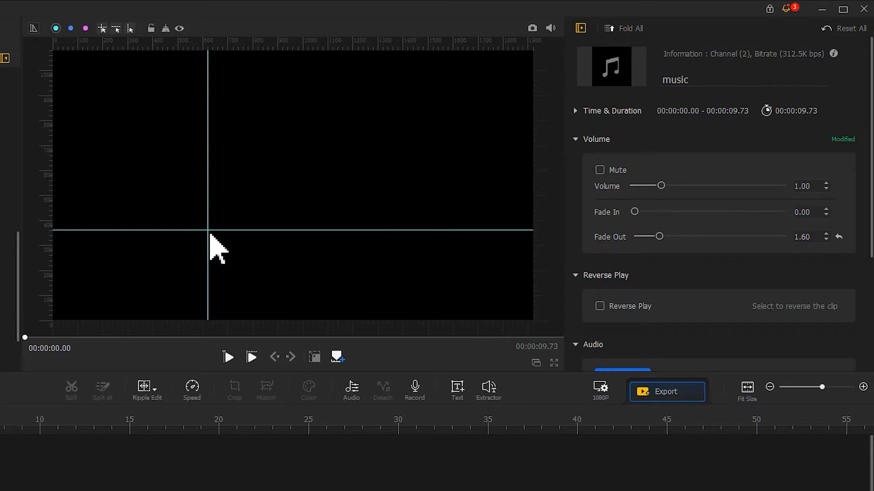
mouse_move(118, 78)
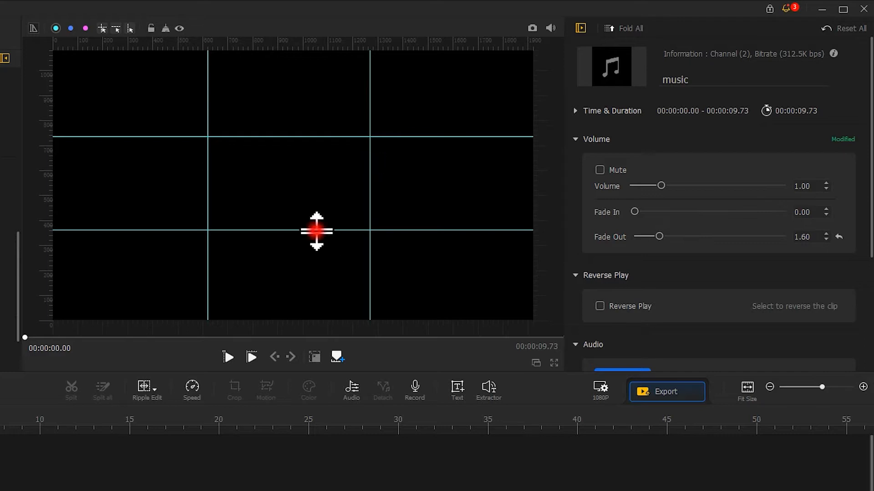
mouse_move(292, 158)
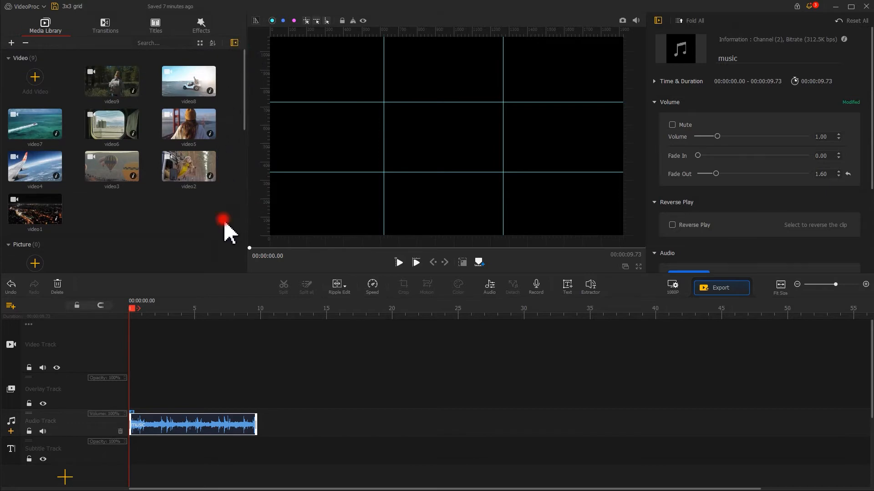
Drag all imported clips onto the main video track and zoom out to fit them
left_click_drag(187, 80, 128, 323)
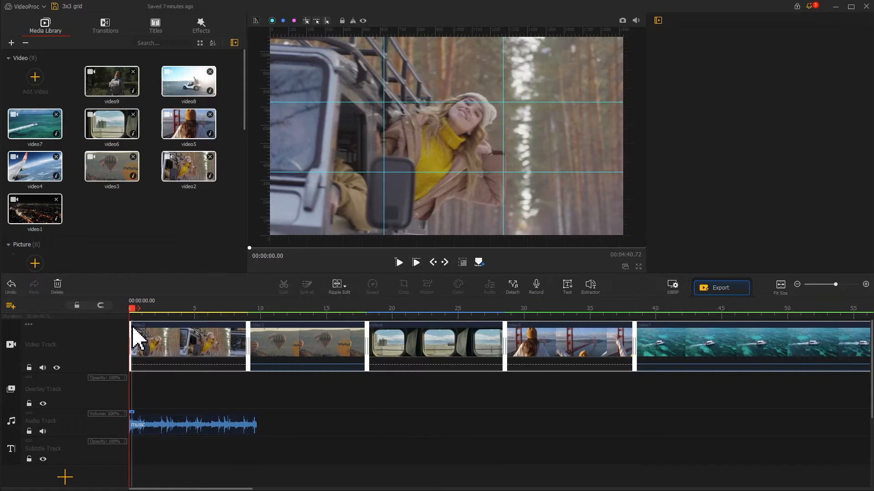
mouse_move(194, 294)
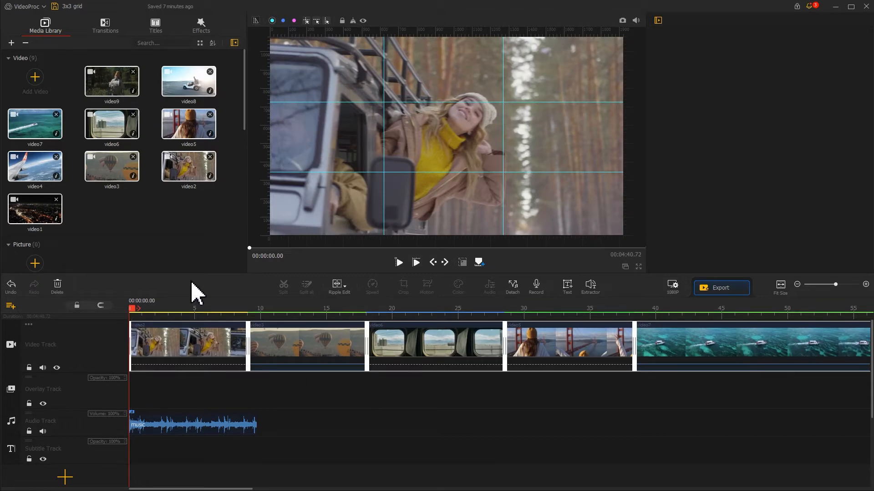
left_click(423, 346)
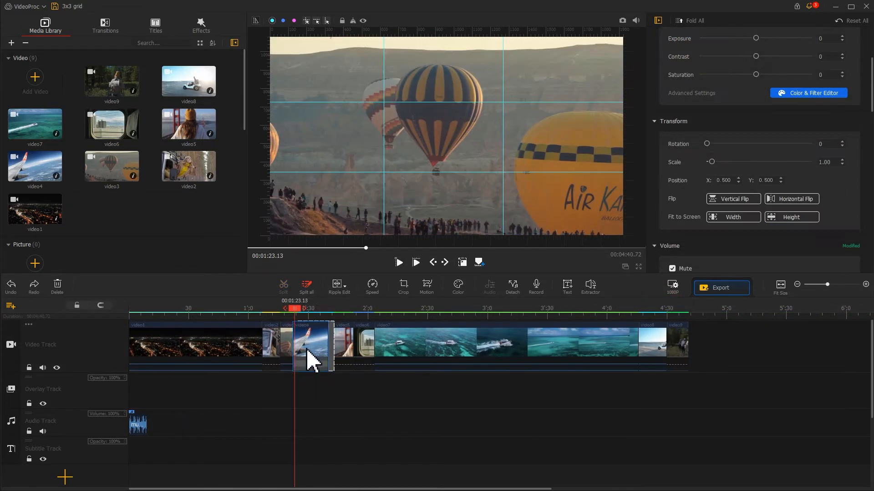
Shrink the night city clip to fill the top-left grid cell
left_click(299, 343)
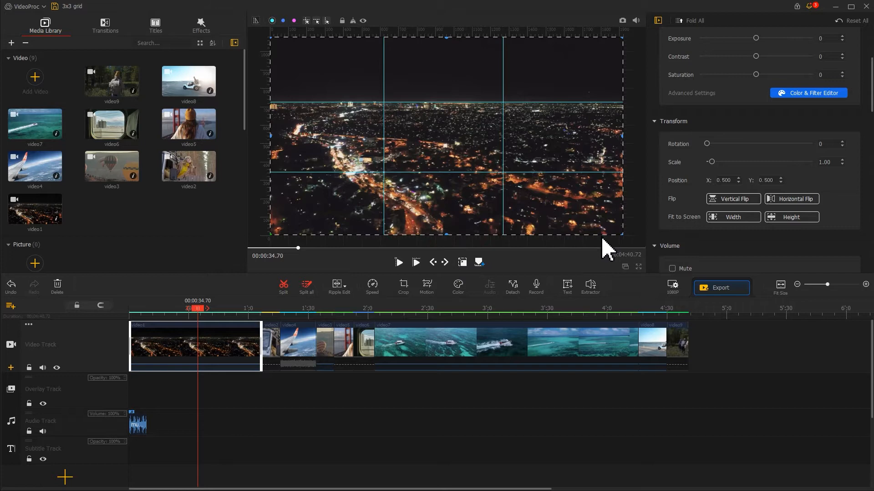
left_click_drag(617, 230, 383, 103)
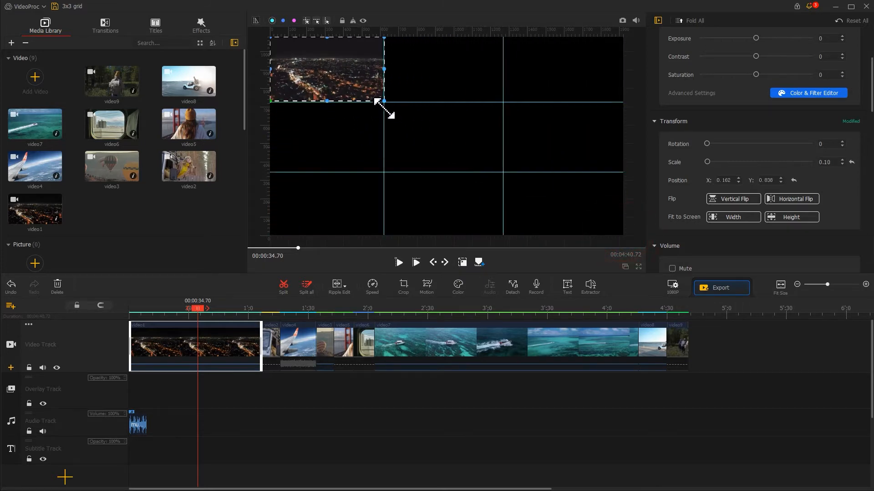
left_click(327, 100)
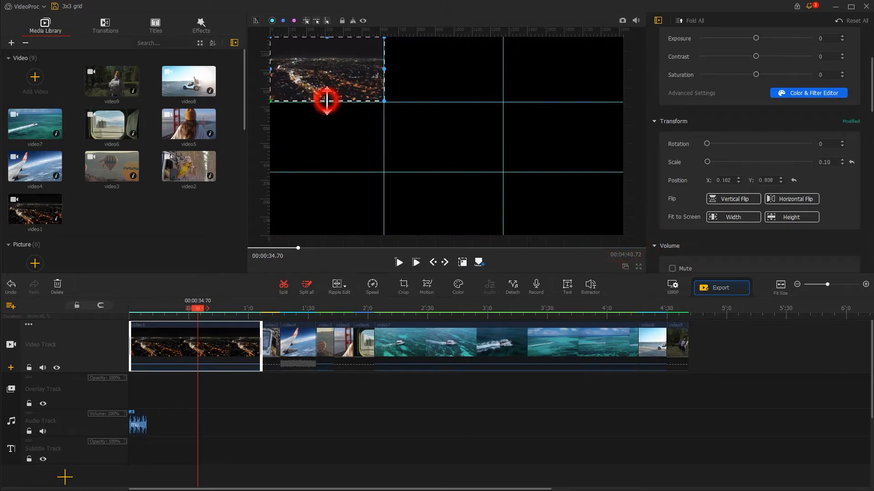
left_click_drag(326, 100, 326, 111)
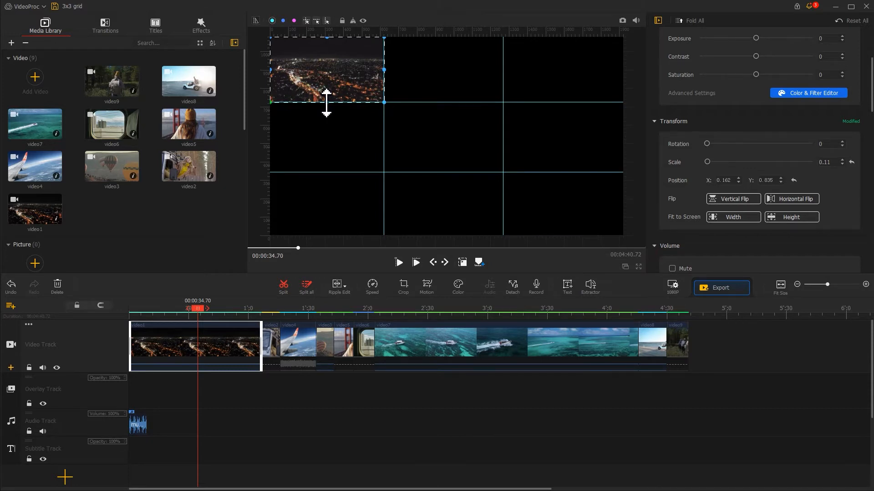
Shrink the airplane clip into the top-right cell and the hikers into the bottom-right
left_click(271, 343)
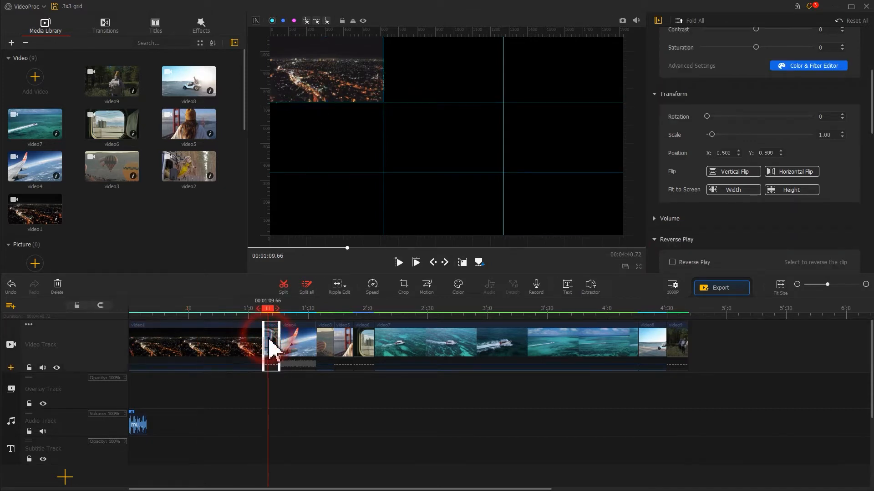
left_click(270, 343)
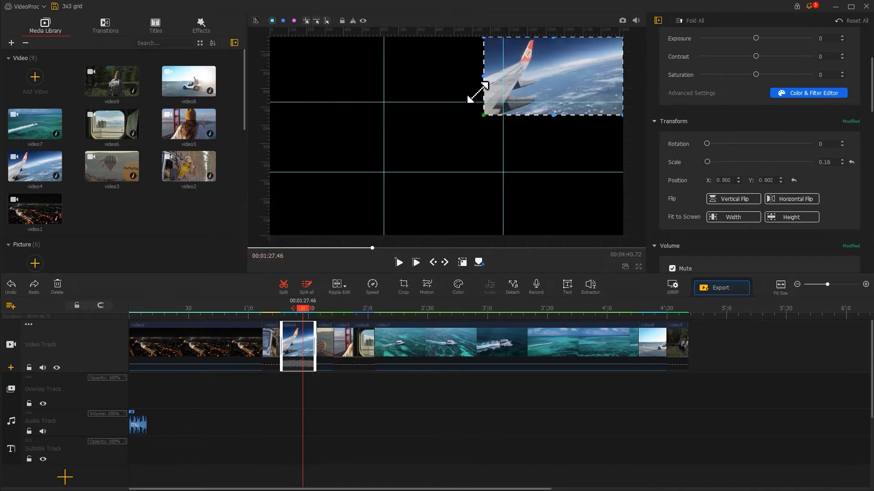
left_click_drag(483, 101, 504, 102)
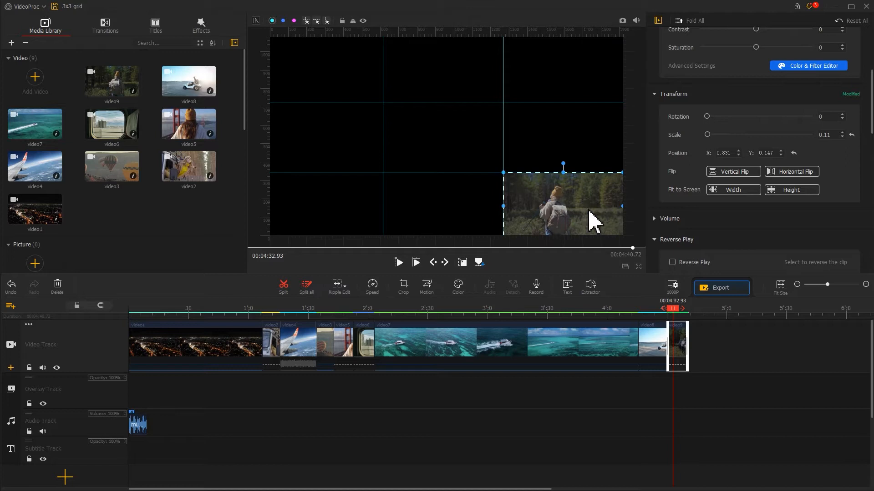
left_click(461, 262)
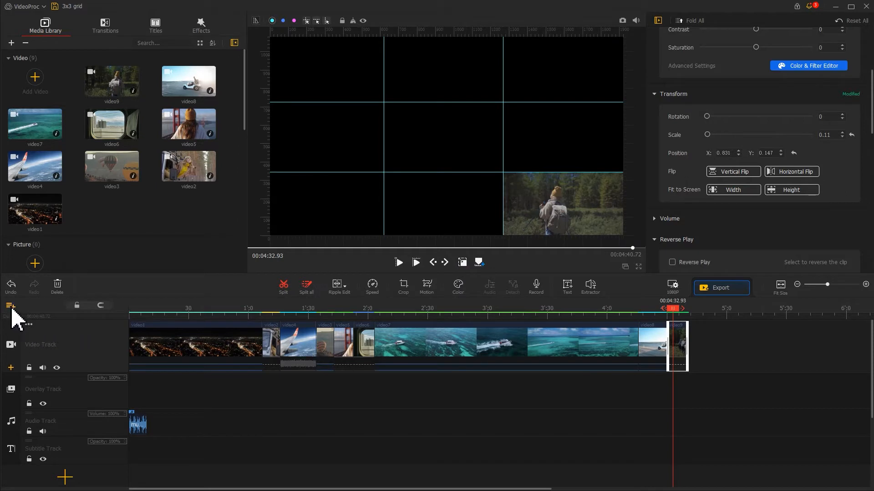
Add two new overlay tracks from the track menu for stacking grid clips
left_click(10, 306)
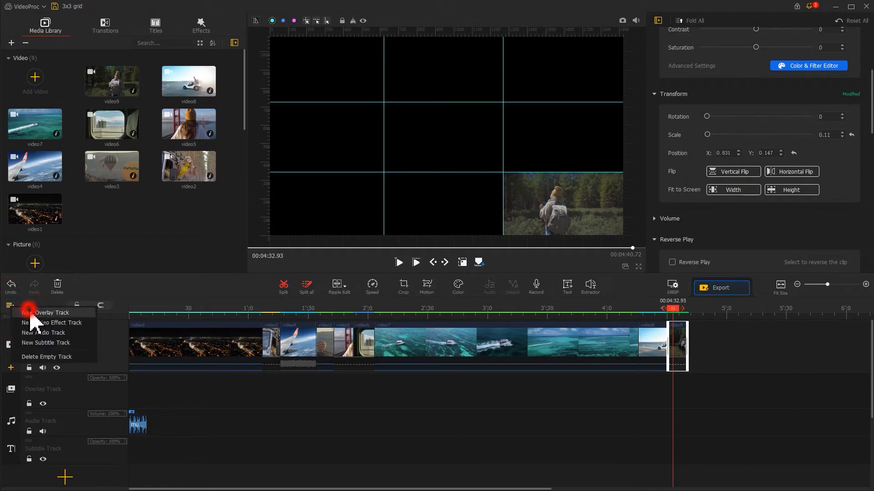
left_click(51, 313)
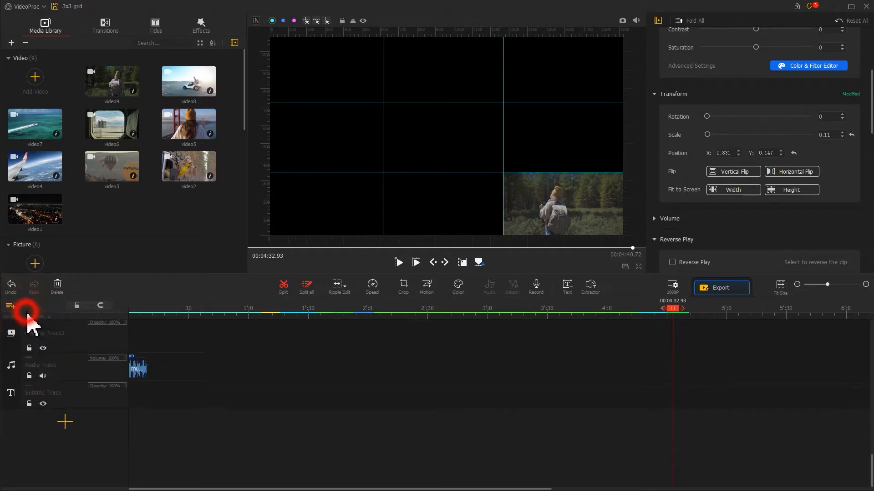
left_click(10, 306)
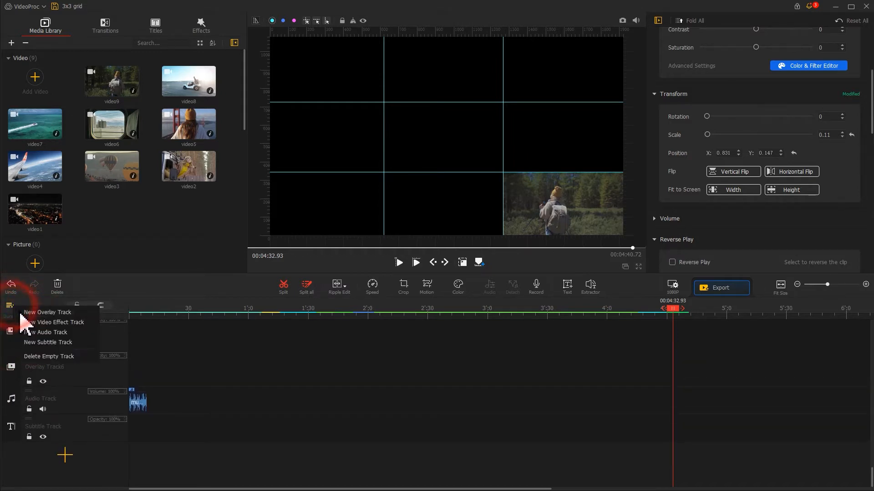
left_click(47, 312)
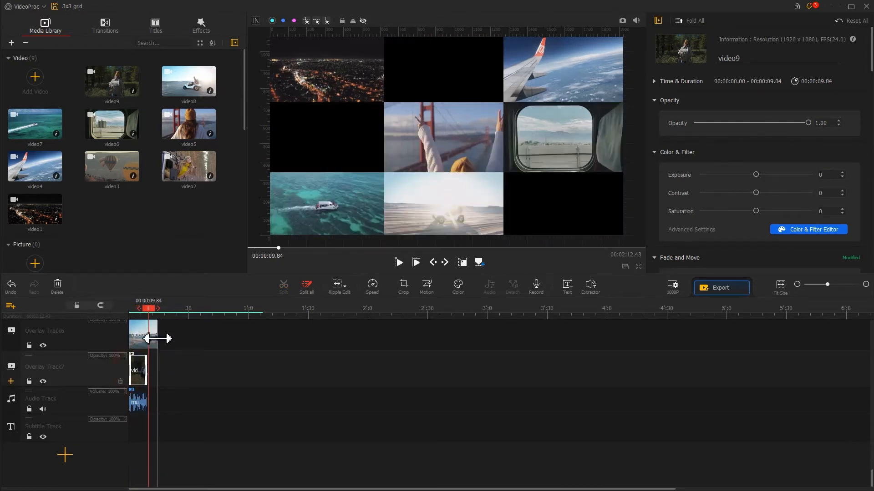
Move the remaining clips onto overlay tracks so all nine cells play together
left_click(143, 331)
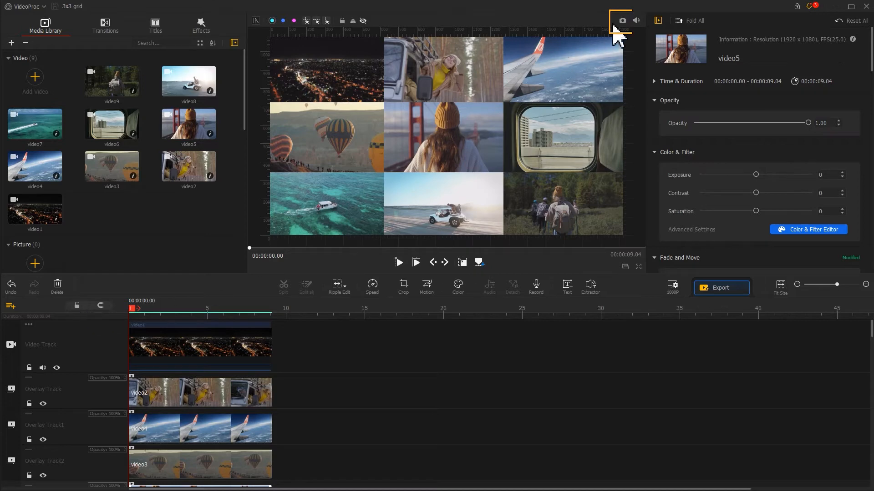
Drag the 3x3 grid snapshot image from File Explorer onto the start of the video track
left_click(622, 21)
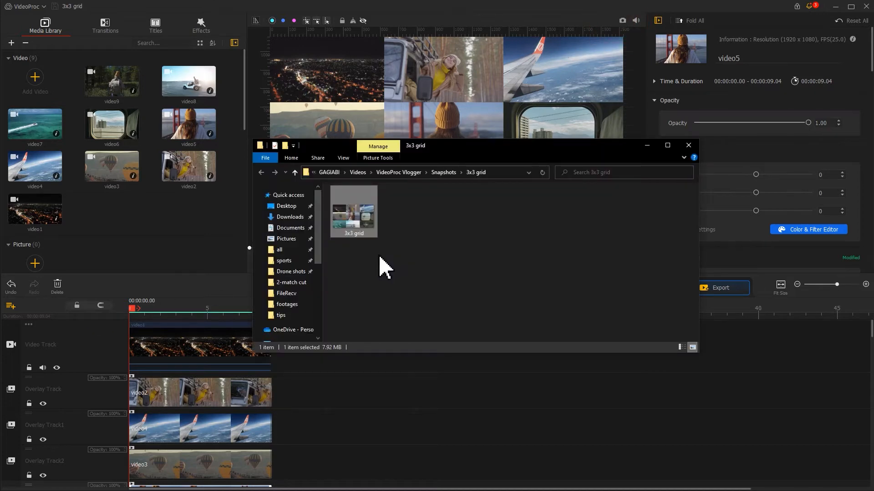
mouse_move(323, 234)
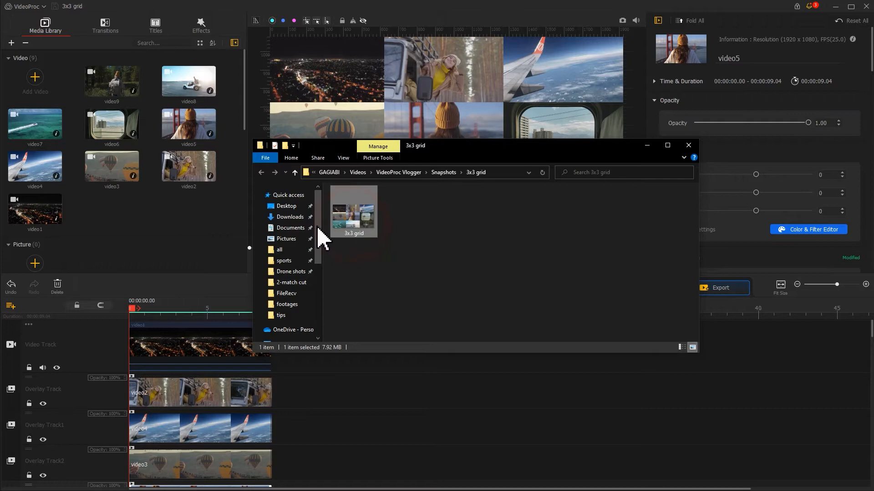
left_click(688, 145)
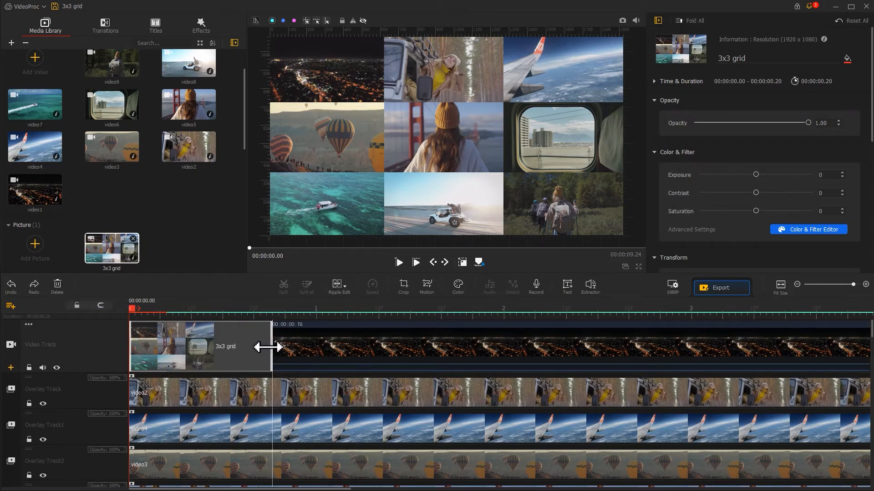
Shorten the 3x3 grid picture clip to a 0.70-second duration
left_click_drag(270, 347, 248, 347)
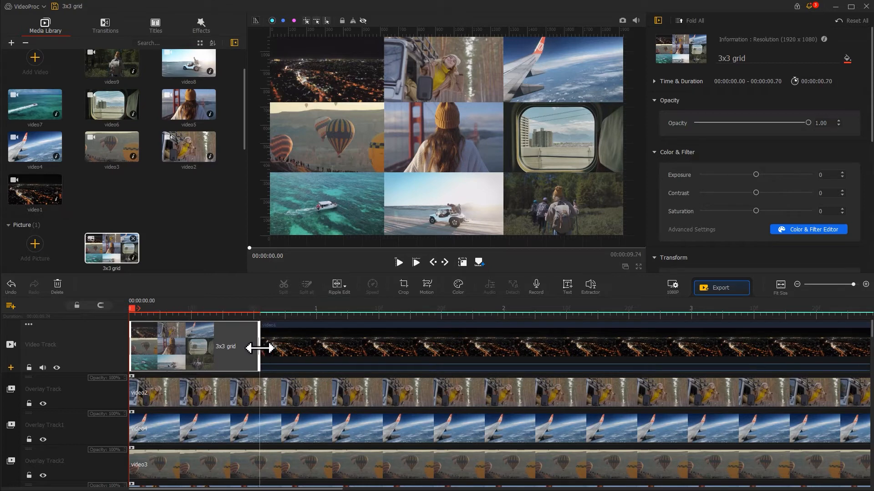
left_click(167, 393)
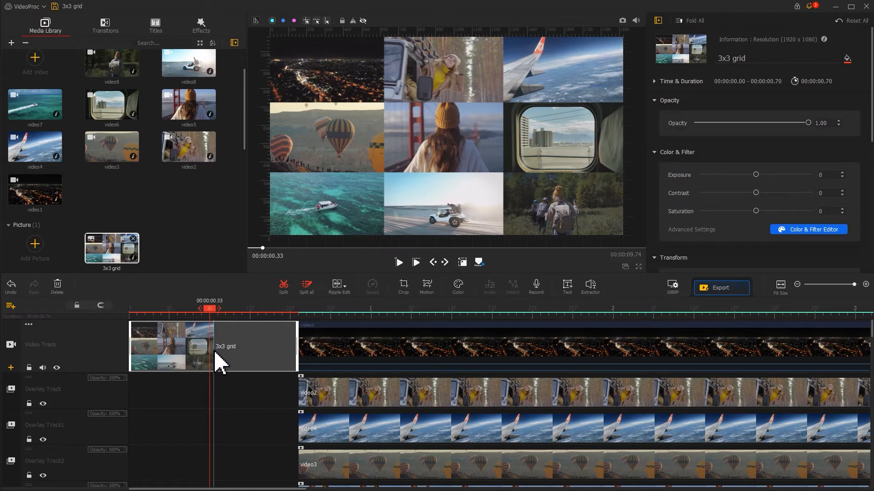
Start motion keyframing on the grid picture with a first keyframe at the clip start
left_click(426, 285)
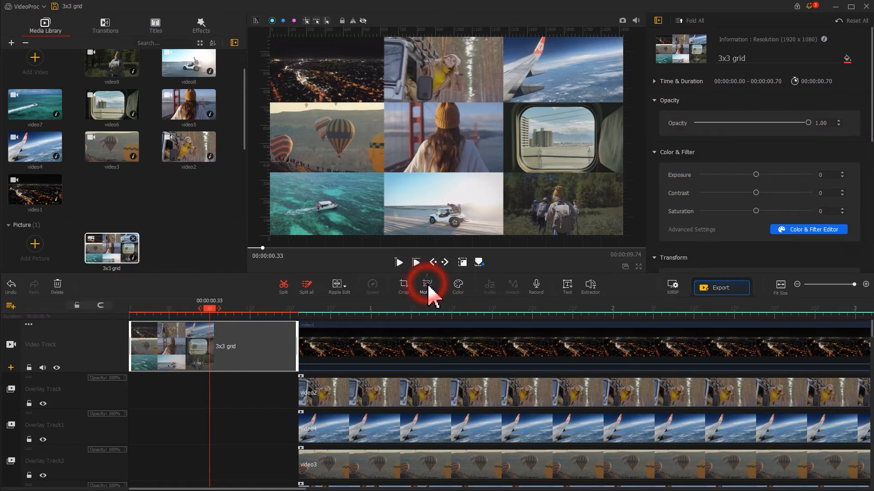
left_click(427, 285)
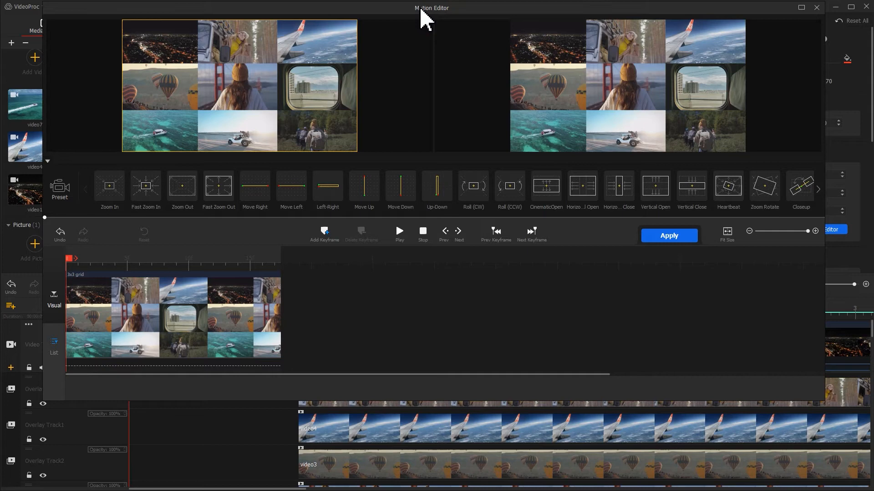
left_click(182, 187)
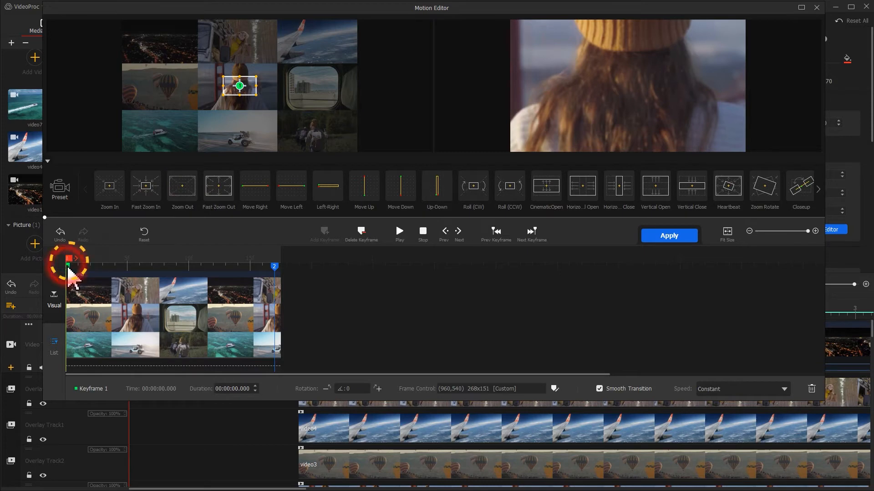
left_click(554, 389)
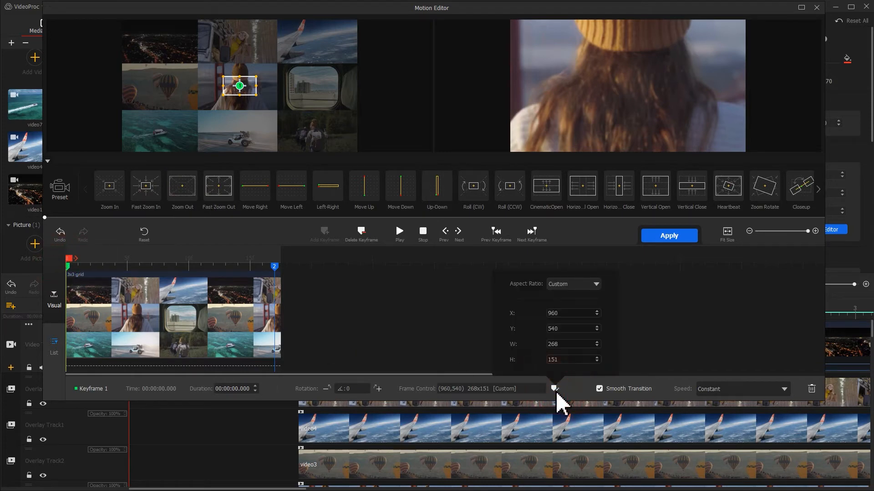
Keep the Original aspect ratio and fit the starting frame over the centre Golden Gate cell
left_click(573, 284)
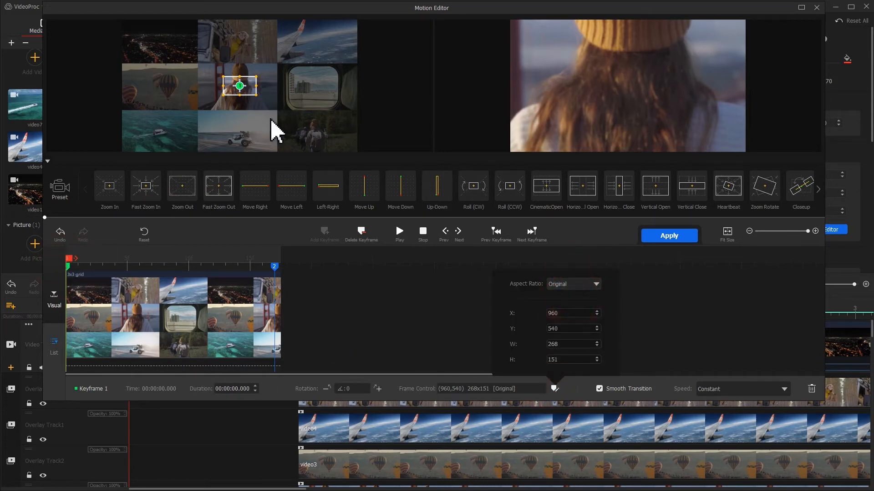
left_click_drag(225, 99, 196, 111)
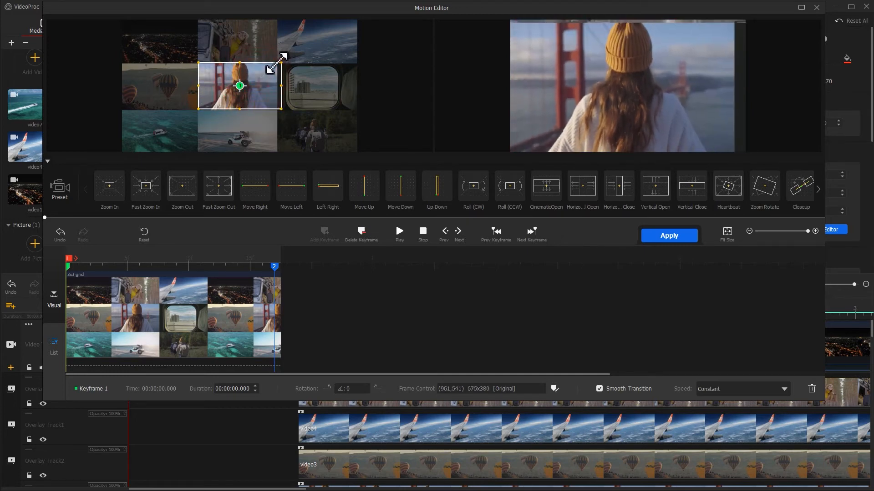
left_click_drag(282, 57, 271, 103)
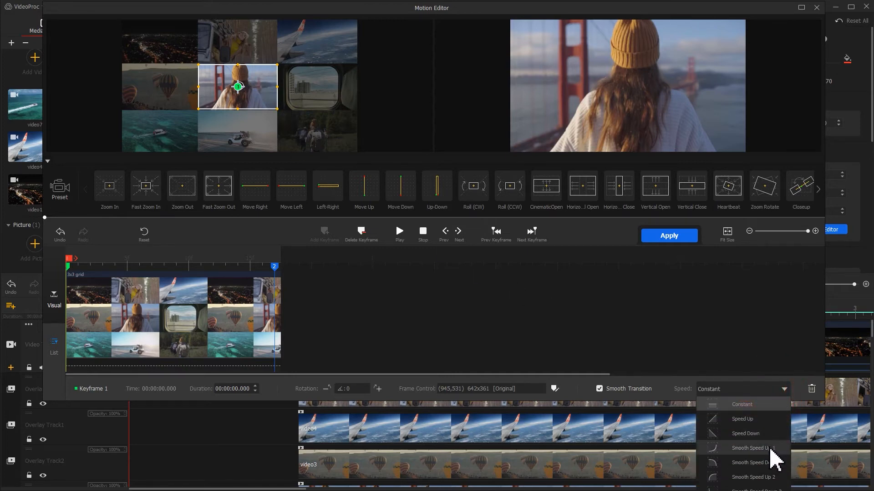
left_click(753, 447)
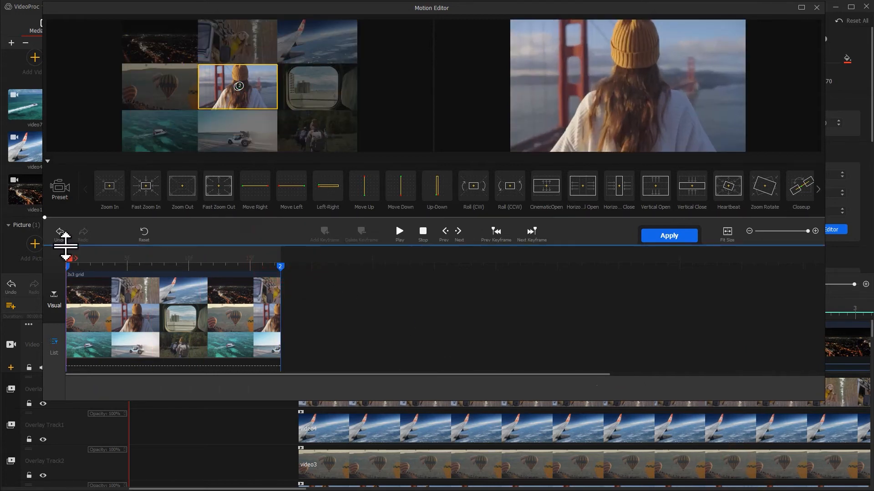
Preview the smooth zoom-out from the centre cell and apply the motion to the picture
left_click(399, 230)
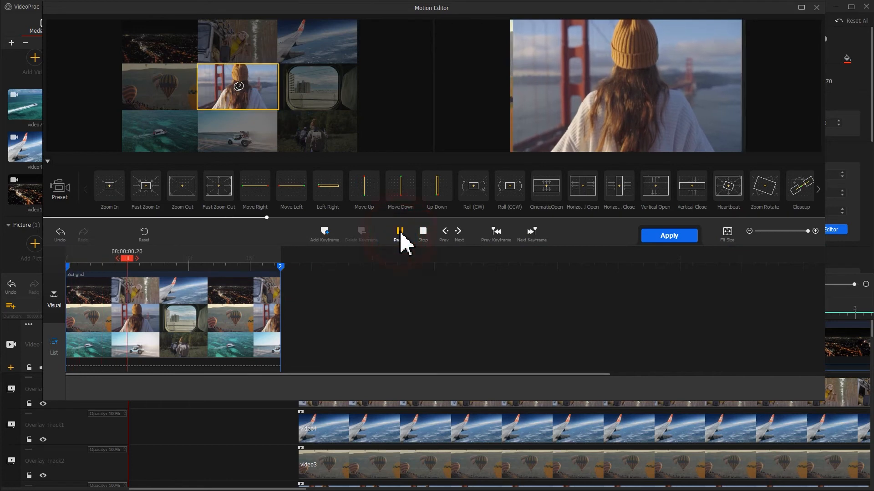
left_click(399, 230)
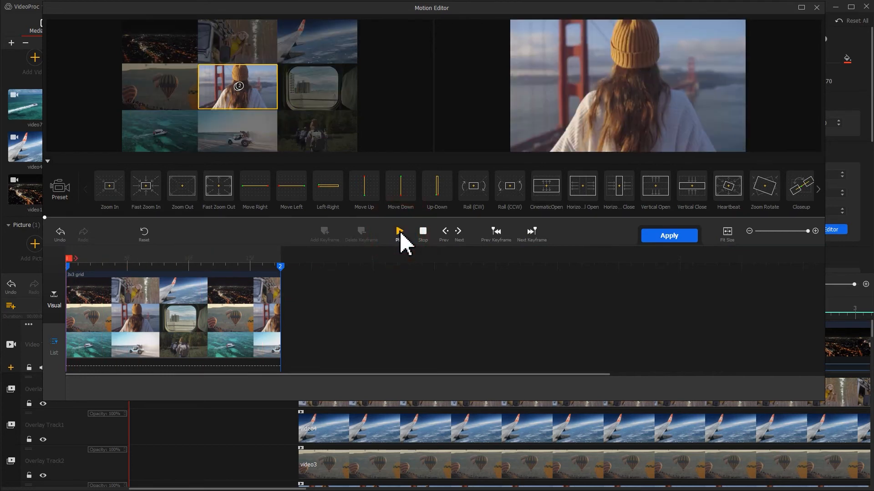
left_click(668, 235)
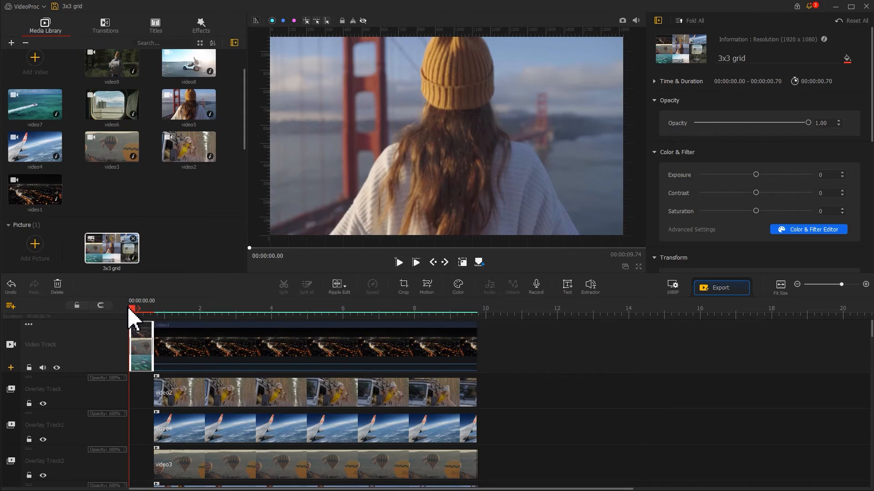
Place the Title 4 template at 2.36 s on the subtitle track, running to 9.74 s
left_click(219, 309)
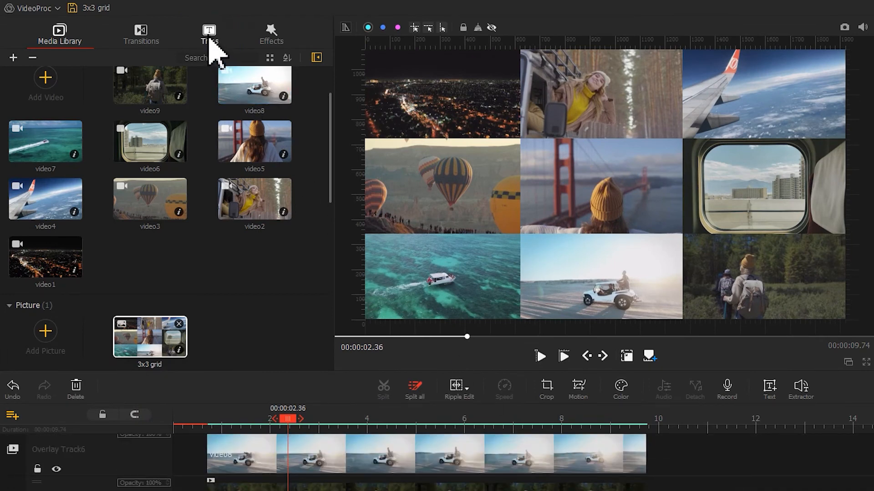
left_click(209, 33)
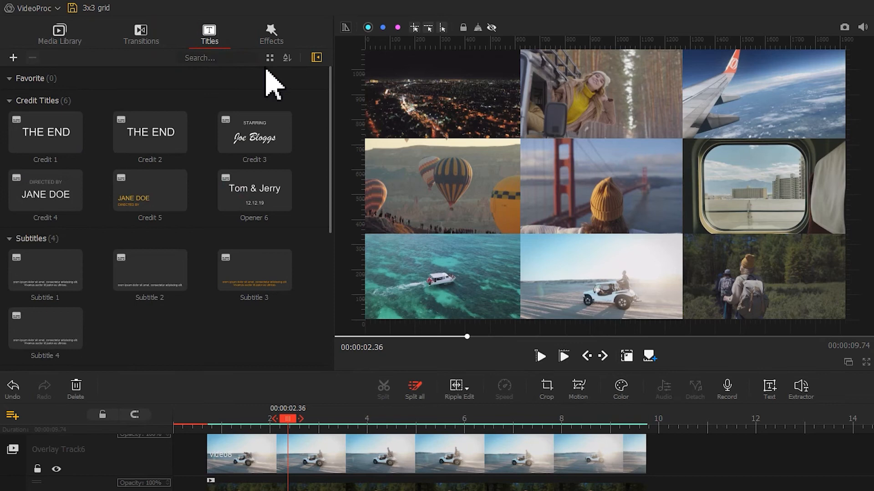
scroll("down", 3)
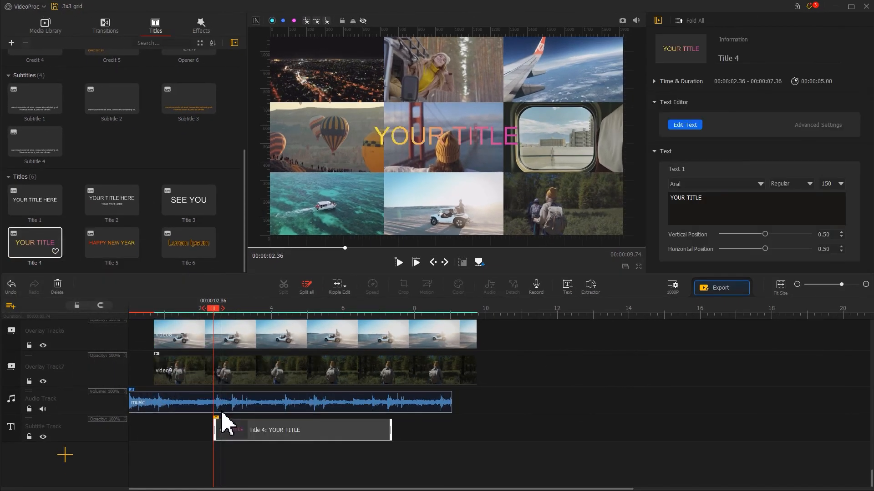
left_click_drag(388, 429, 456, 430)
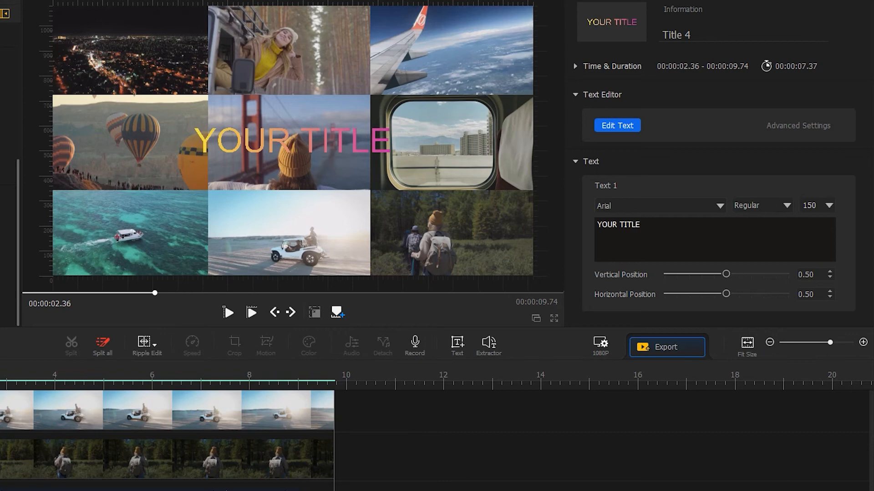
Set the title to 'Travel Vlog' in Franklin Gothic Heavy italic at size 220
type("Travel Vlog")
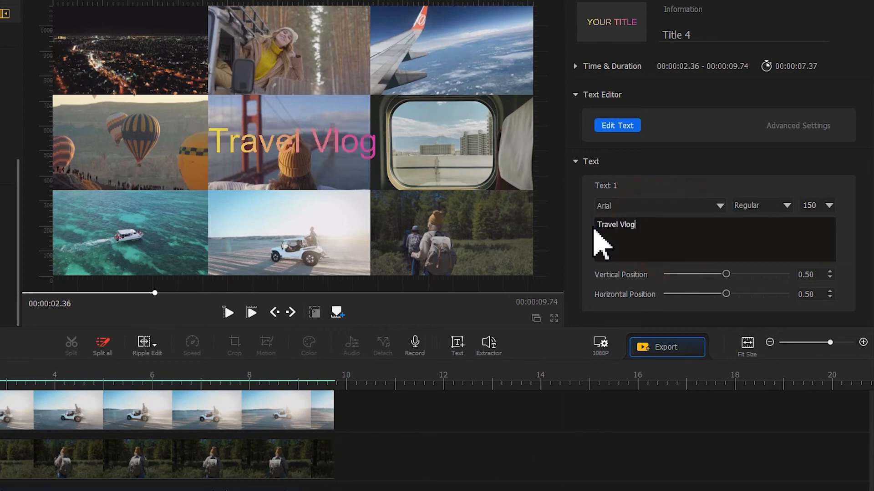
left_click(659, 205)
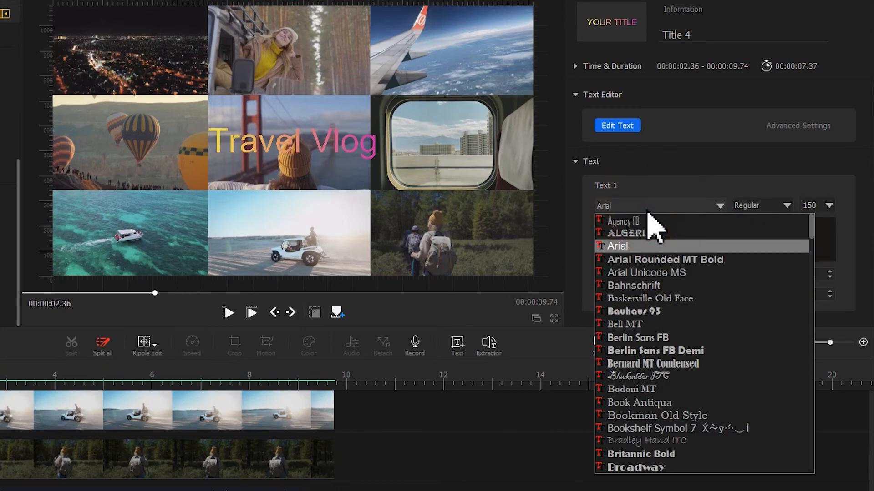
scroll("down", 3)
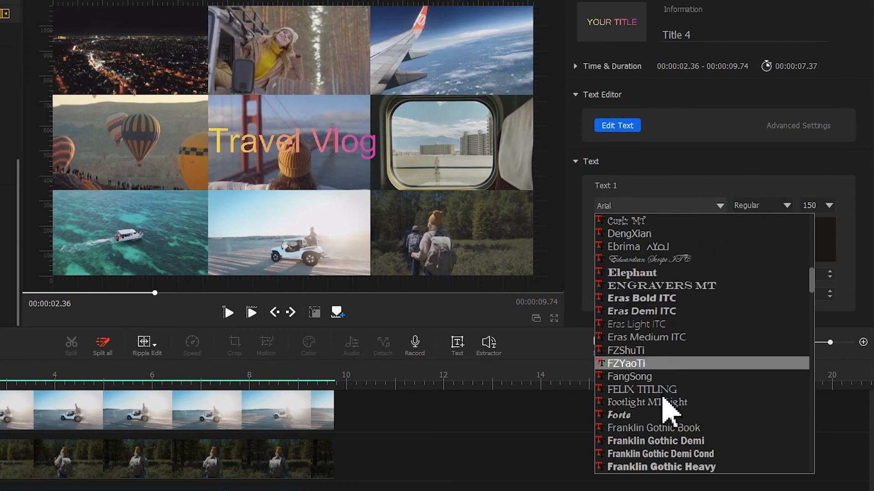
left_click(660, 466)
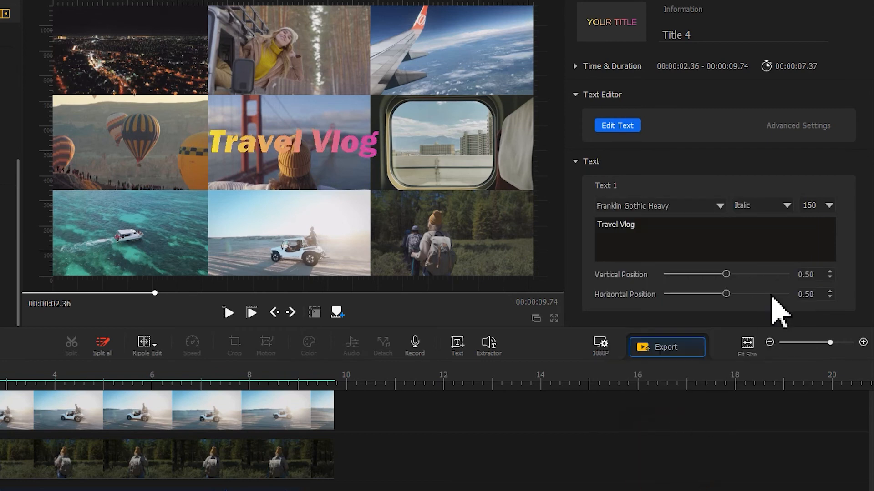
type("220")
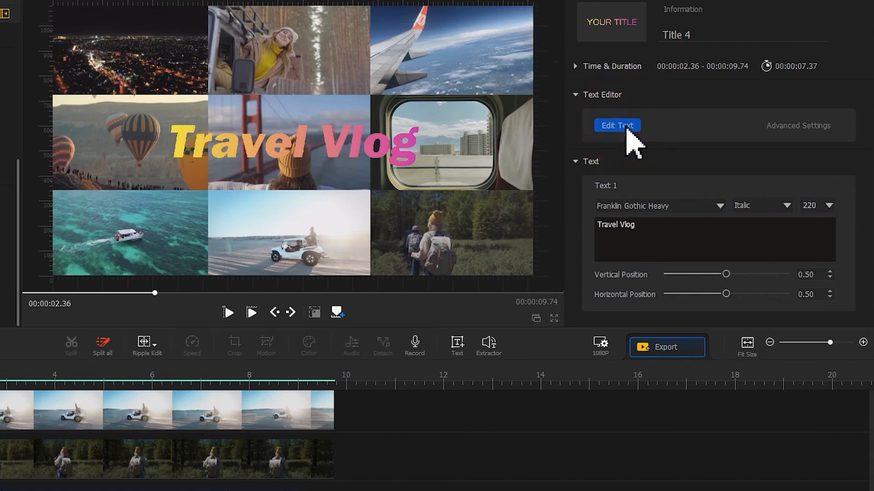
left_click(616, 125)
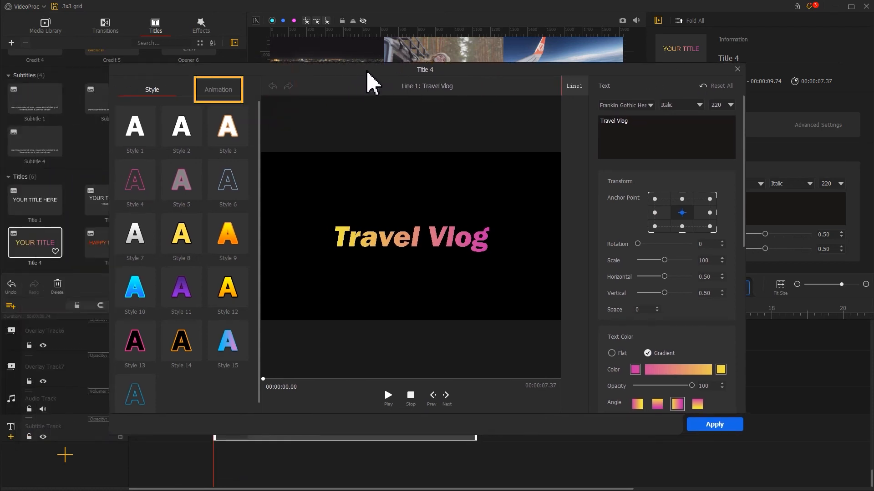
Give the Travel Vlog title the Clip Down Roll animation and apply it
left_click(217, 89)
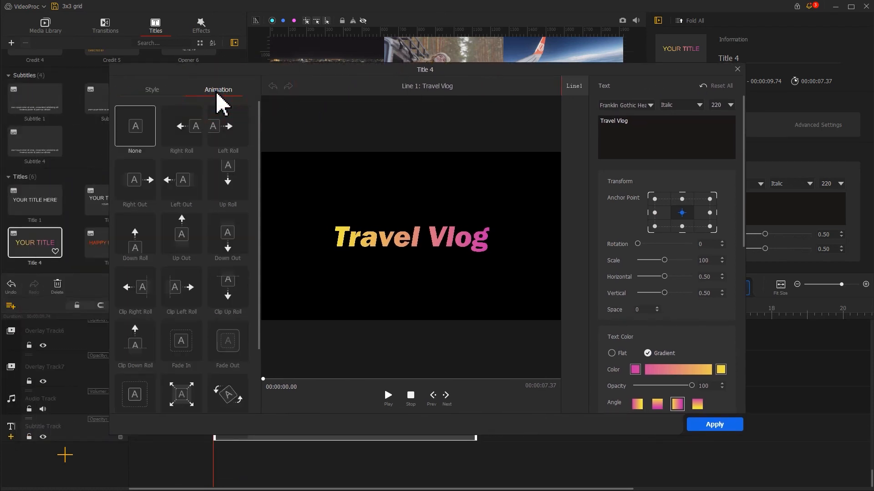
left_click(135, 341)
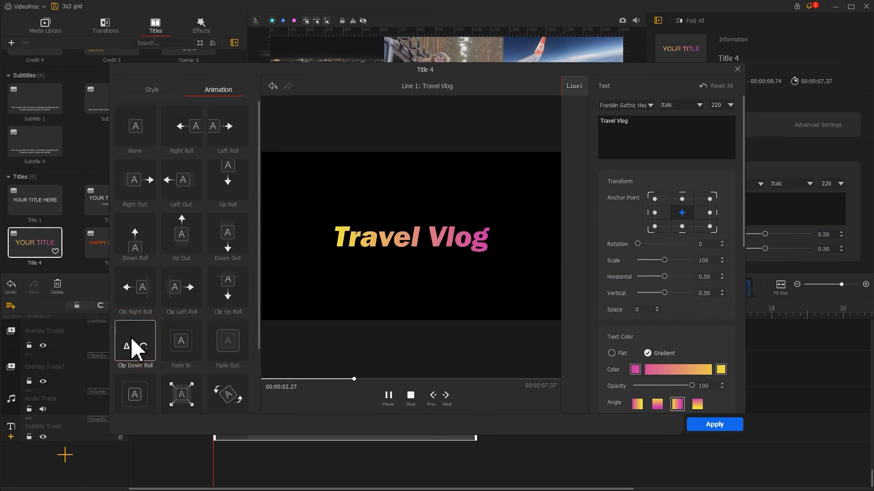
left_click(181, 340)
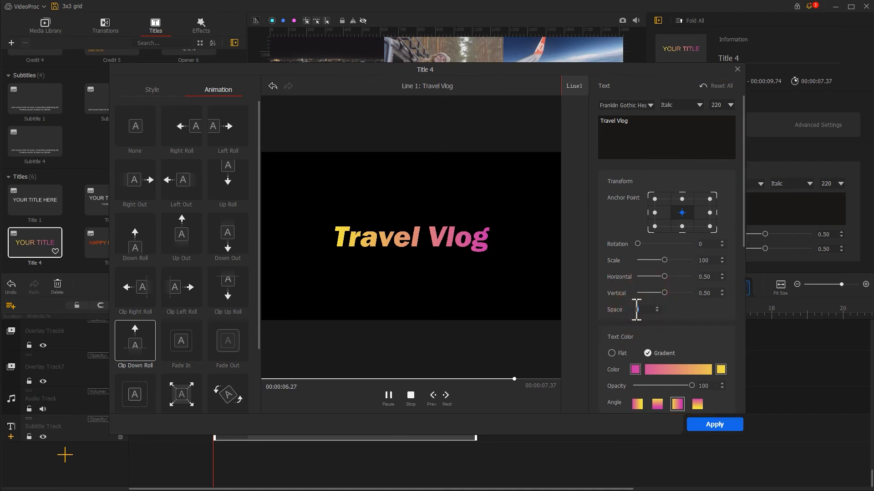
left_click(410, 394)
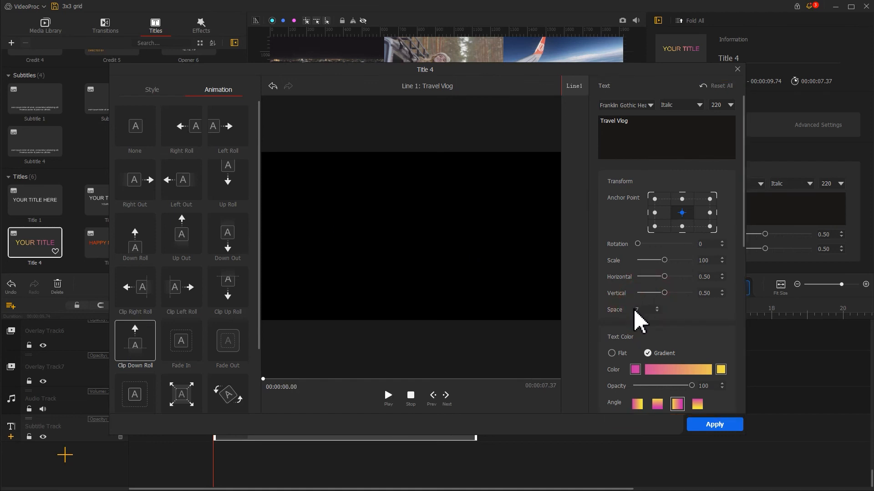
left_click(714, 424)
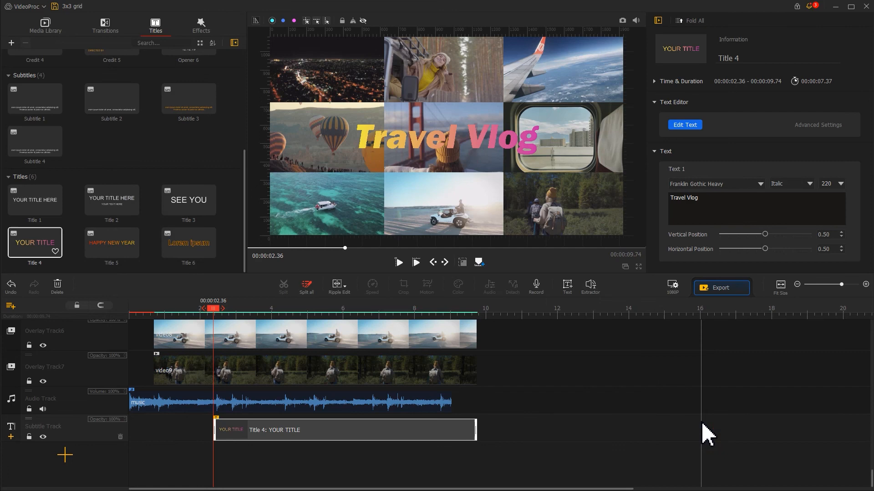